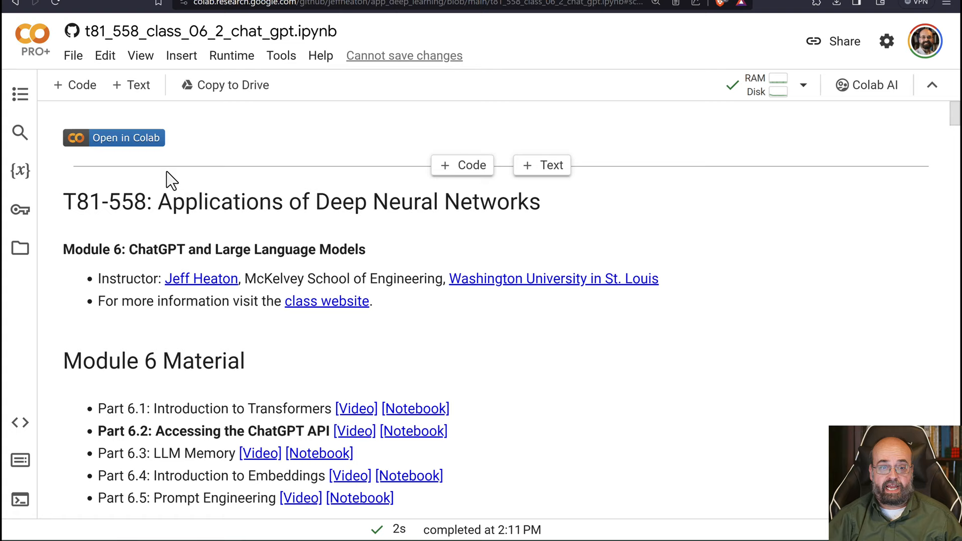
# Scroll past the top-five US cities output down to the Working with Prompts section.
pyautogui.scroll(-3)
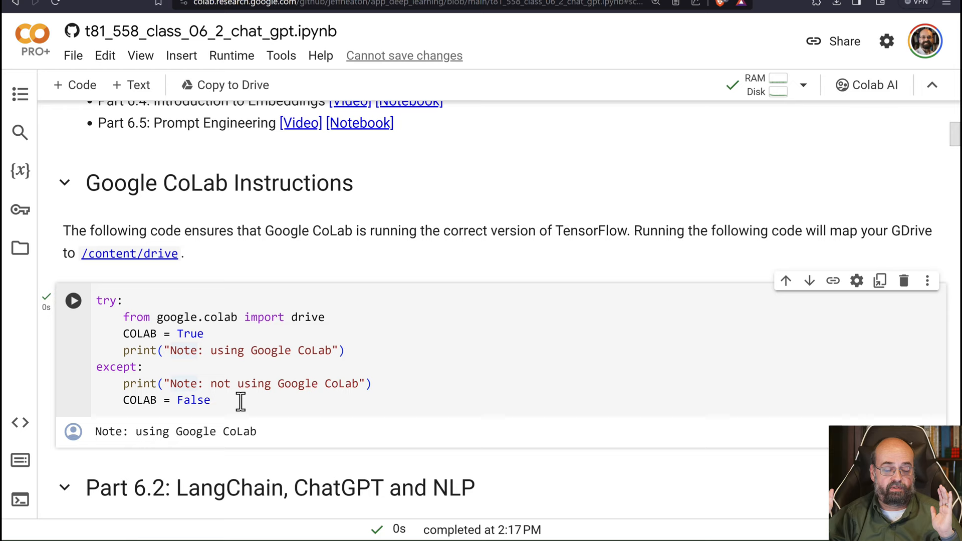
pyautogui.scroll(-3)
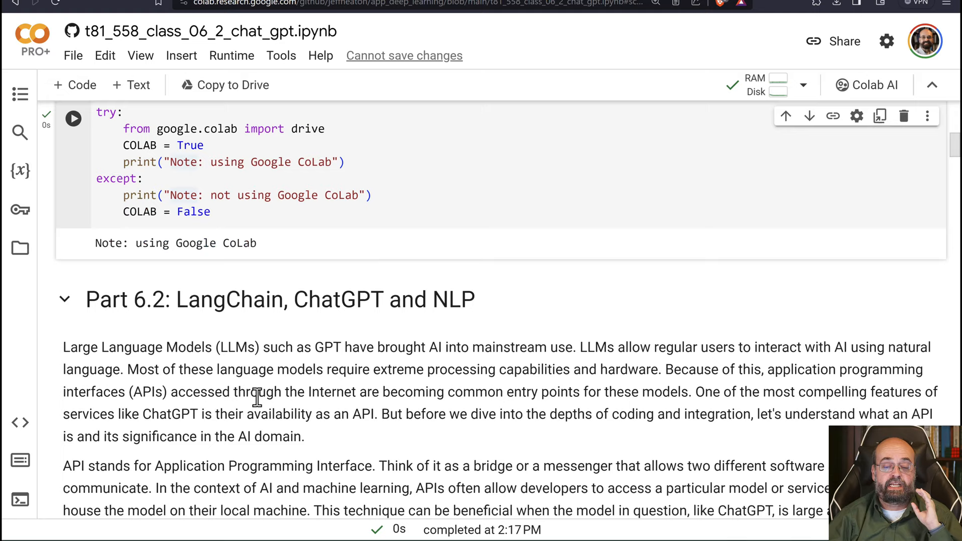
pyautogui.scroll(-3)
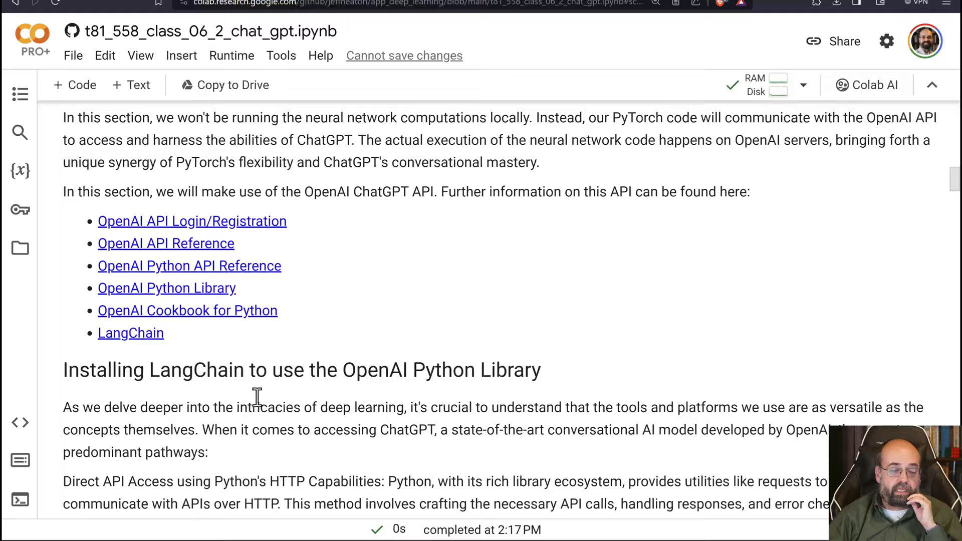
pyautogui.scroll(-3)
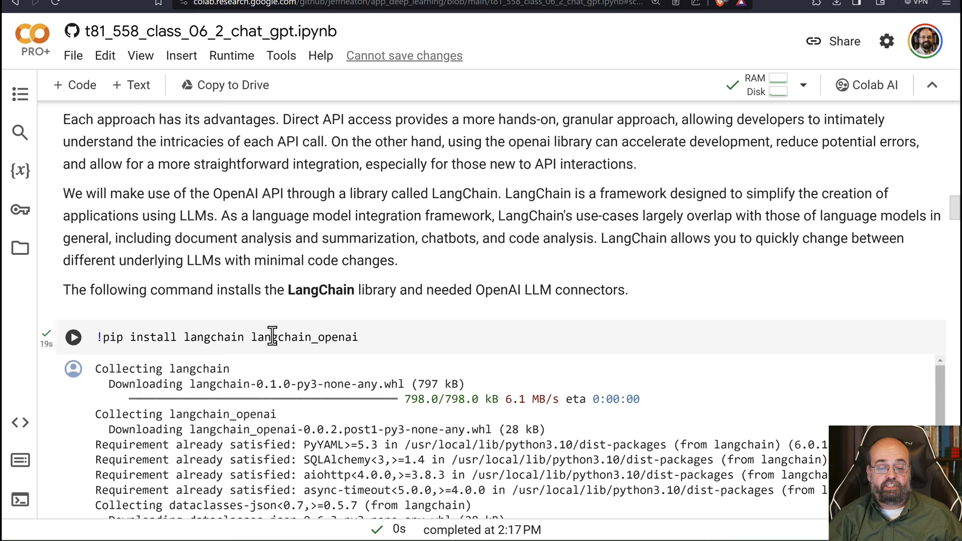
pyautogui.moveTo(301, 342)
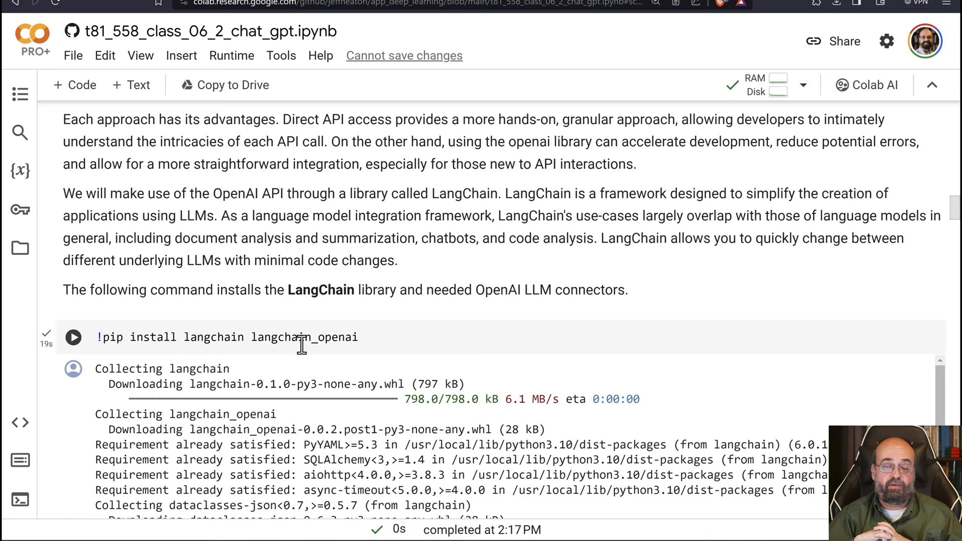
pyautogui.scroll(3)
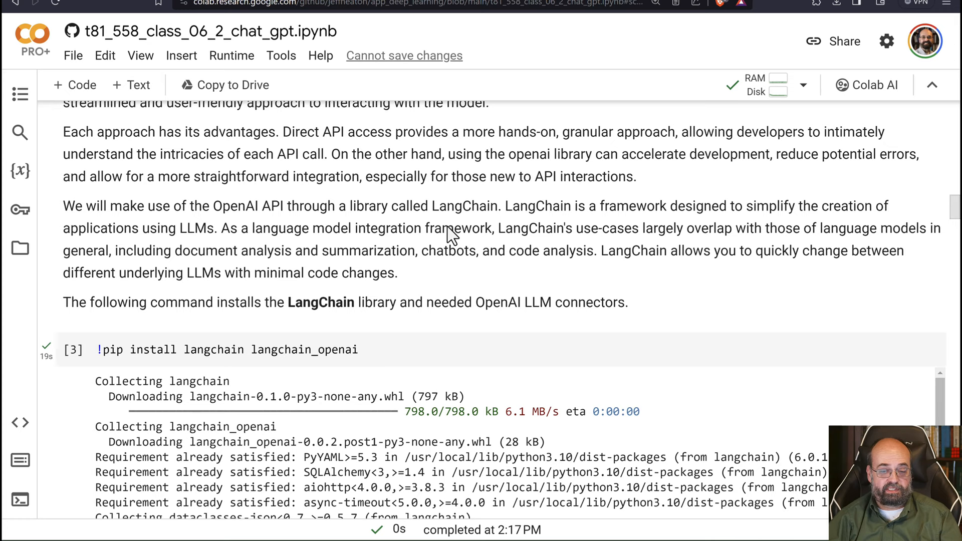
pyautogui.scroll(3)
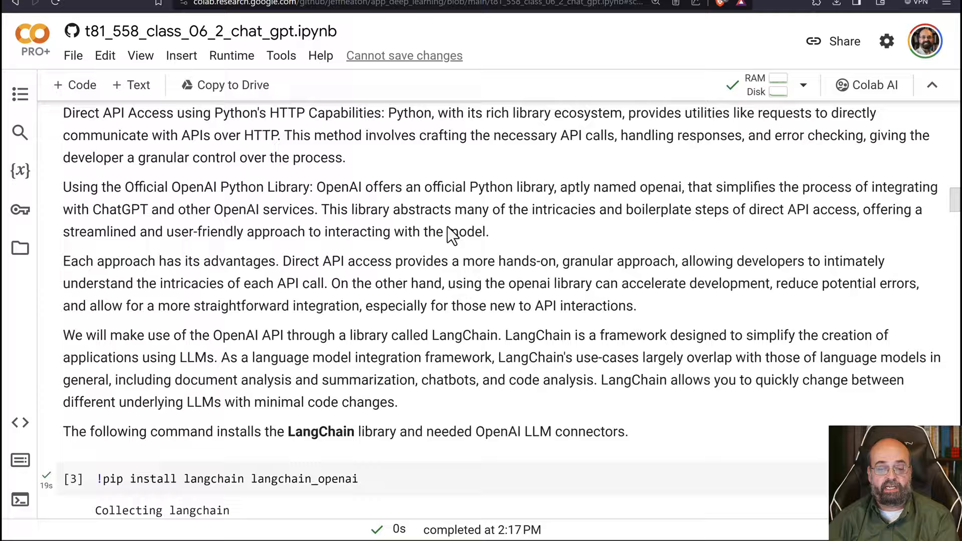
pyautogui.scroll(-3)
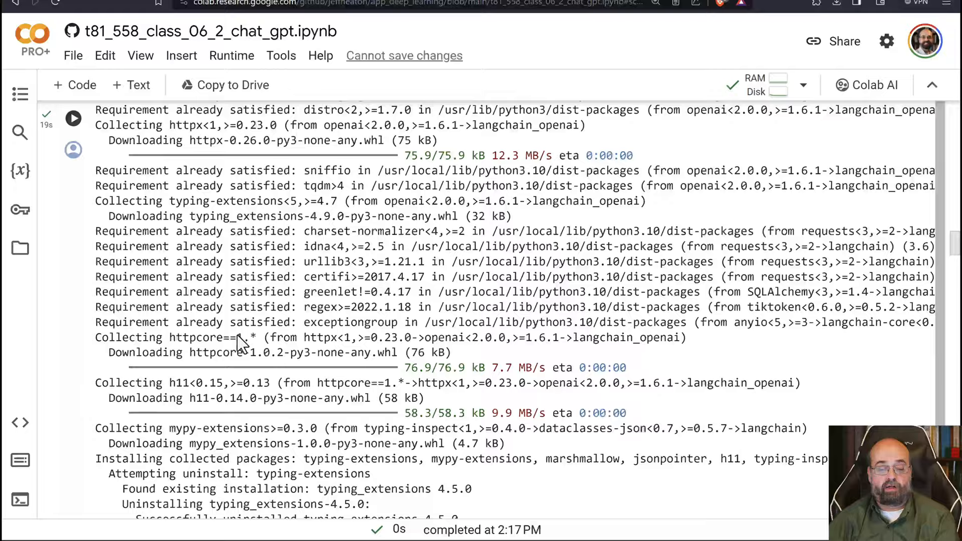
pyautogui.scroll(-3)
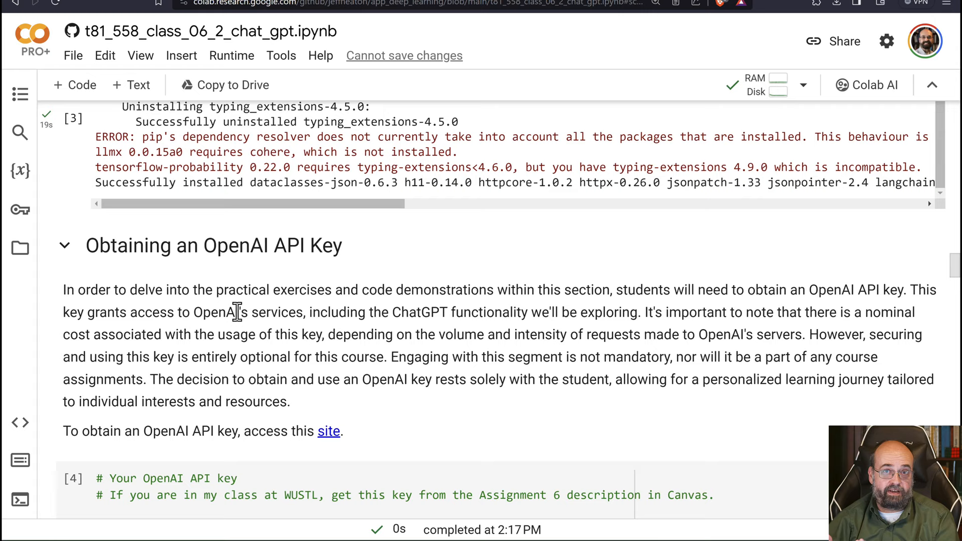
pyautogui.scroll(-3)
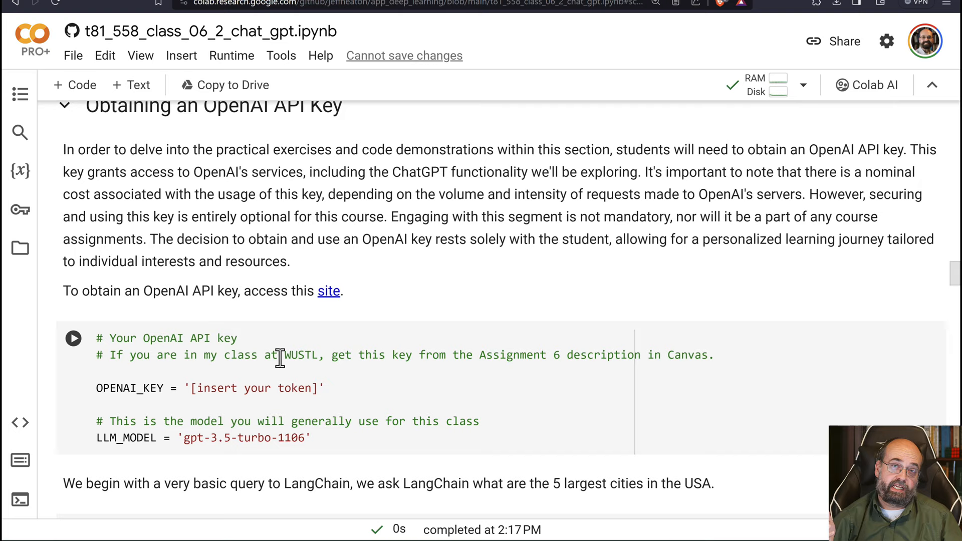
pyautogui.scroll(-3)
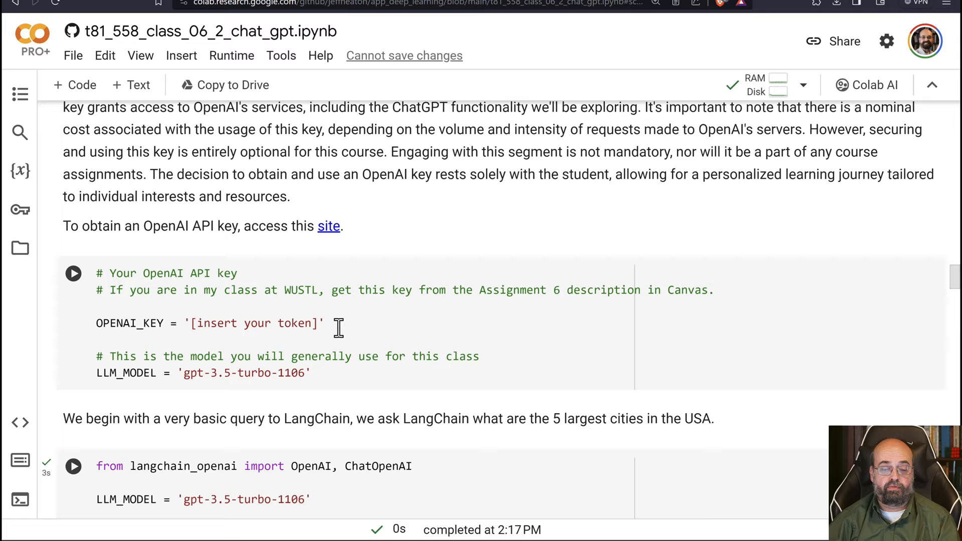
pyautogui.scroll(-3)
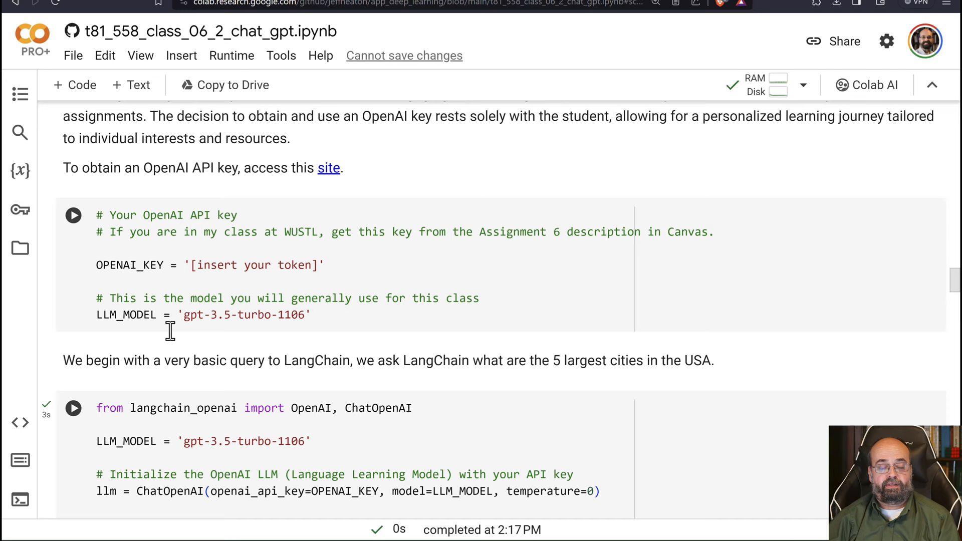
pyautogui.moveTo(232, 298)
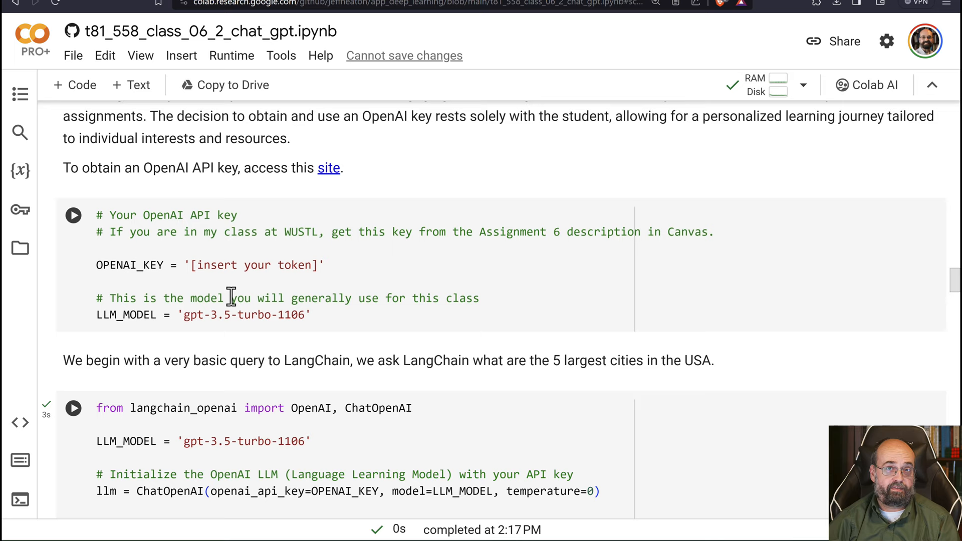
pyautogui.scroll(-3)
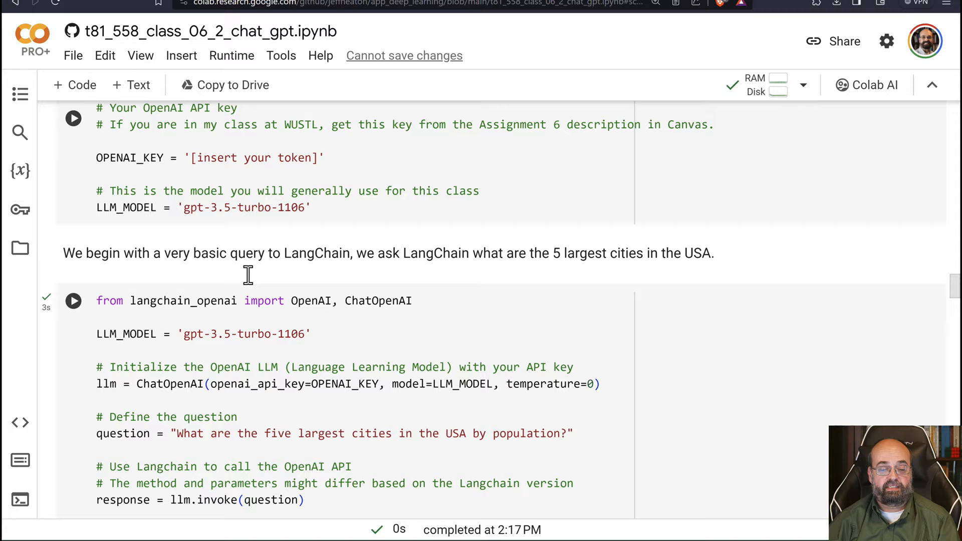
pyautogui.scroll(-3)
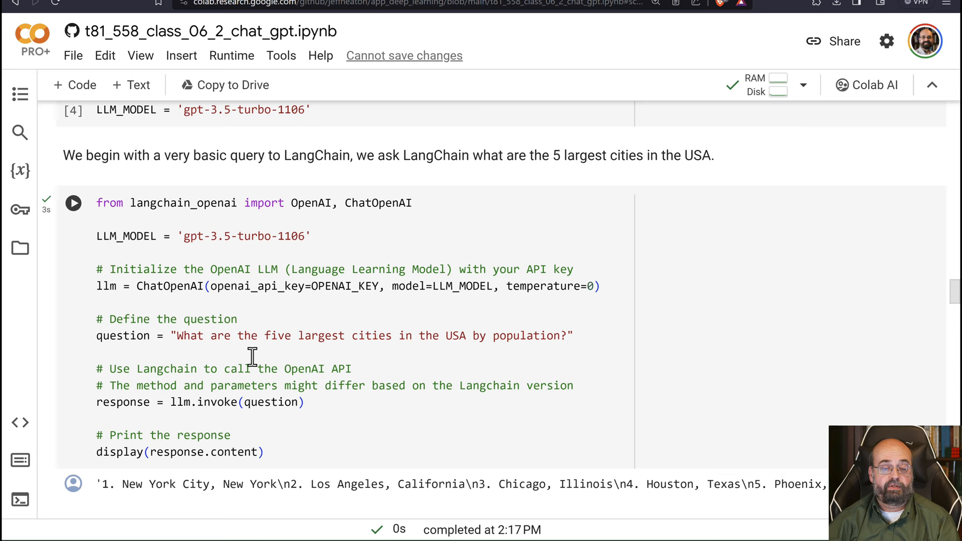
pyautogui.moveTo(567, 335)
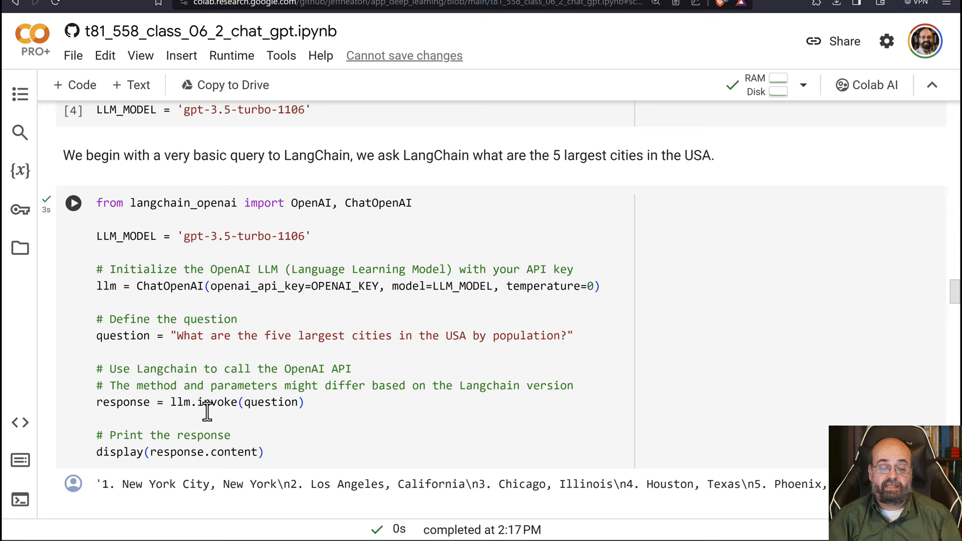
pyautogui.scroll(-3)
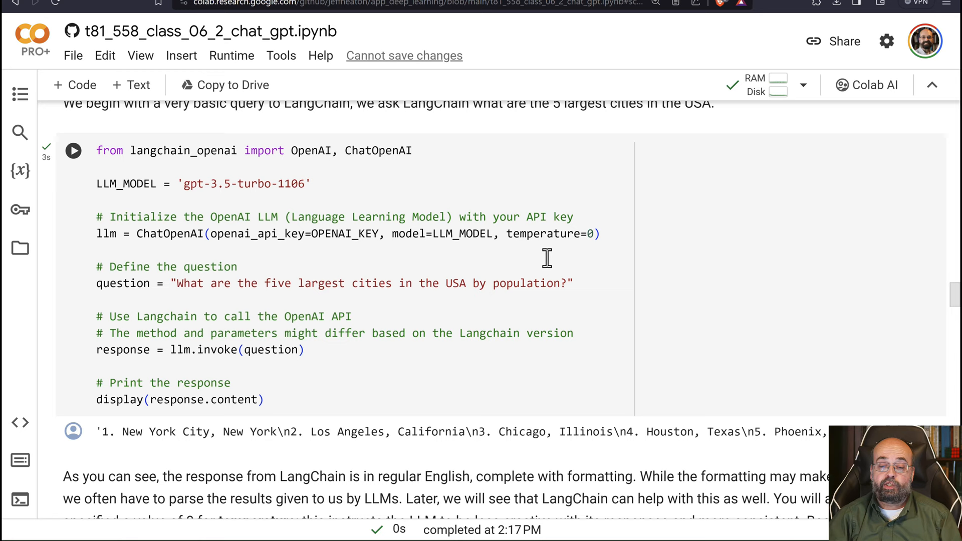
pyautogui.moveTo(557, 256)
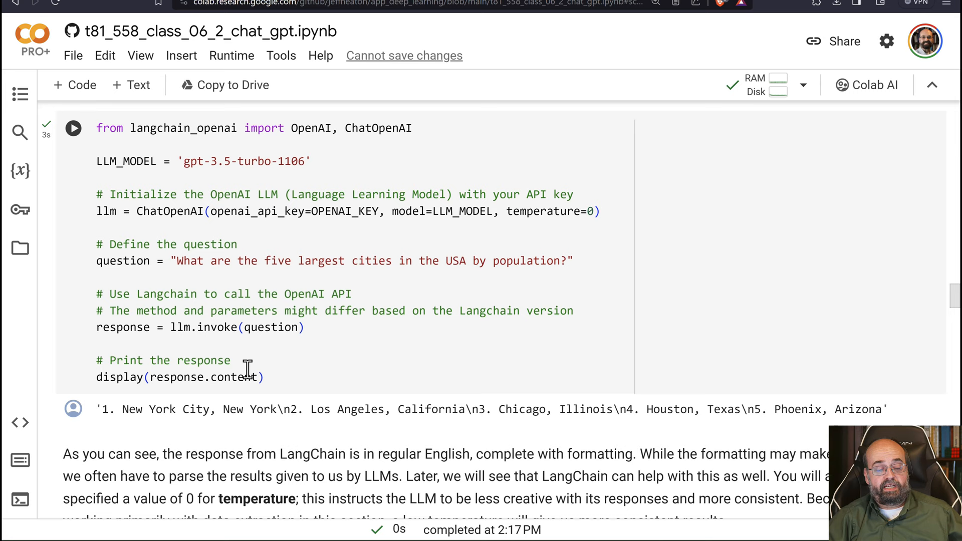
pyautogui.moveTo(368, 427)
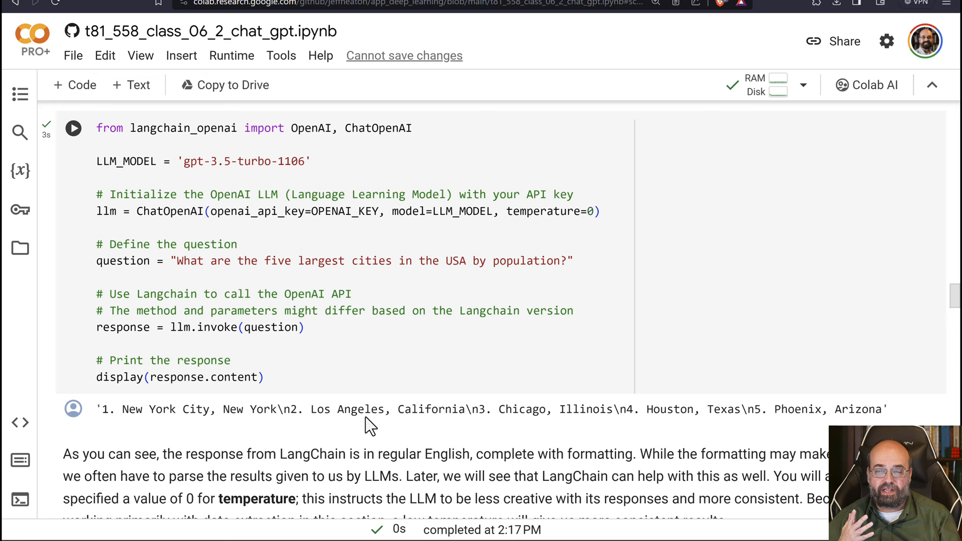
pyautogui.moveTo(288, 346)
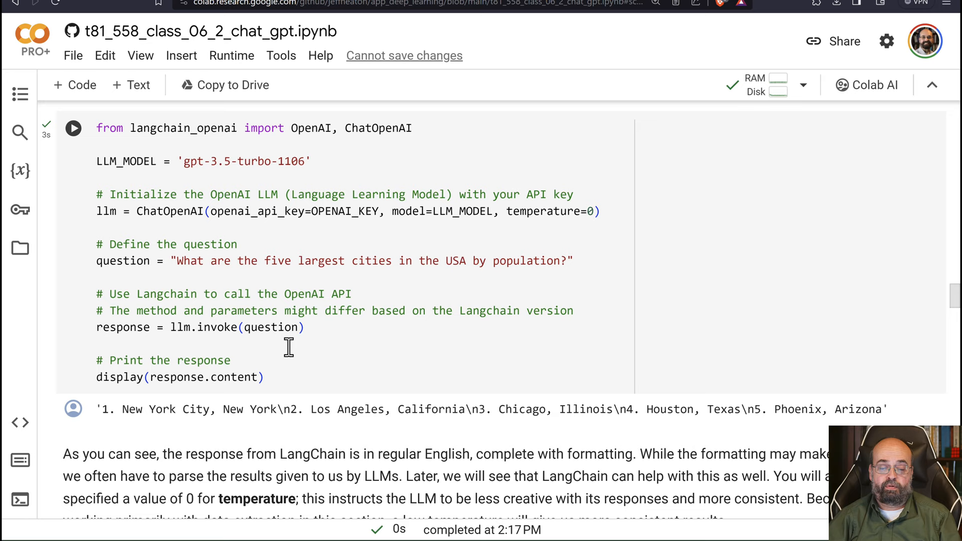
pyautogui.moveTo(268, 326)
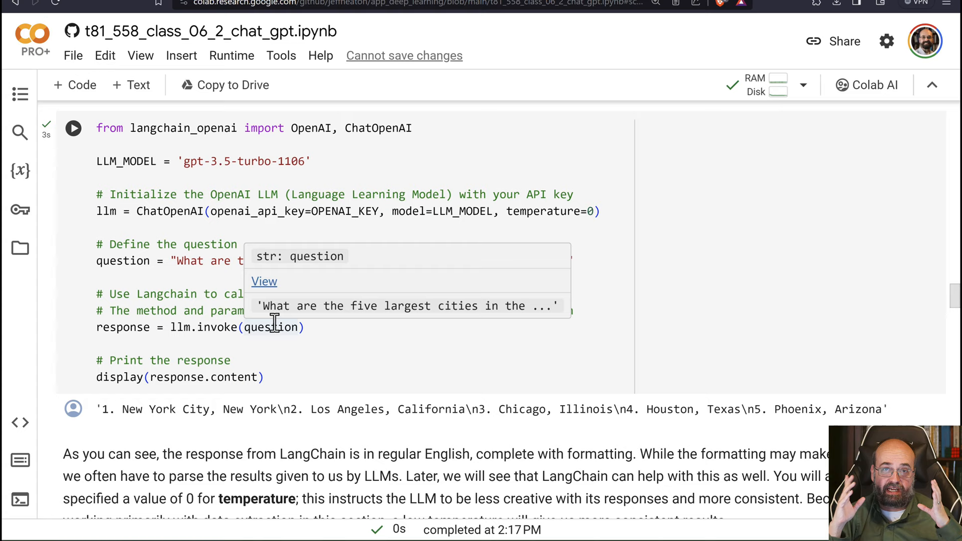
pyautogui.scroll(-3)
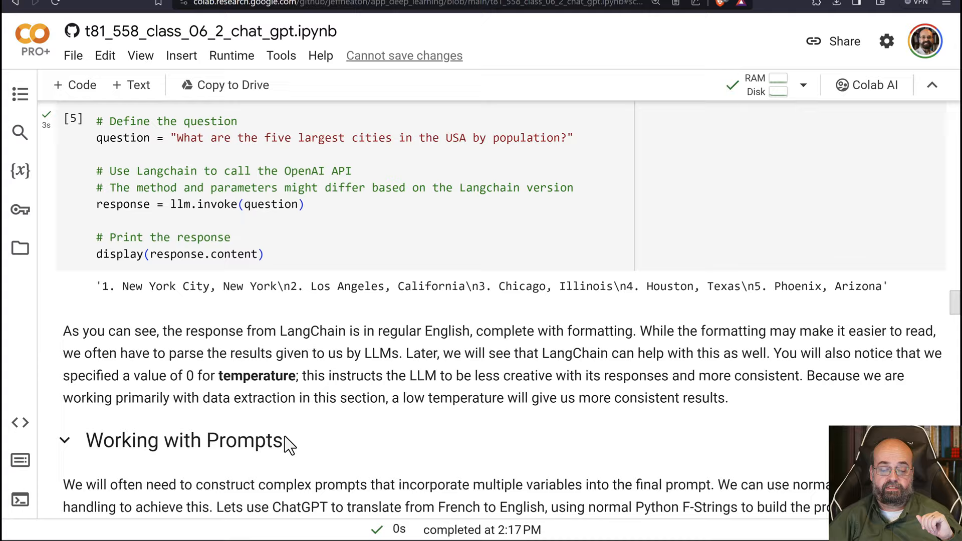
pyautogui.scroll(-3)
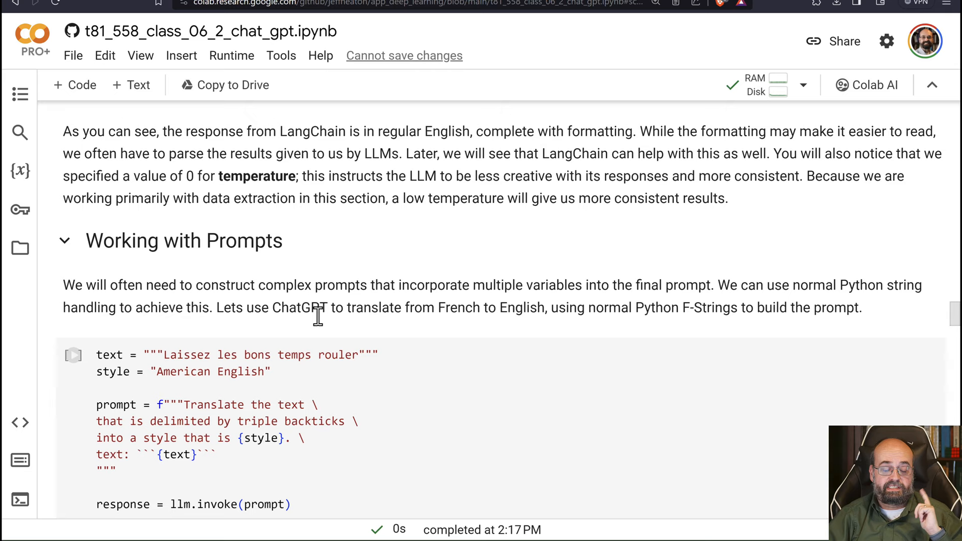
pyautogui.scroll(-3)
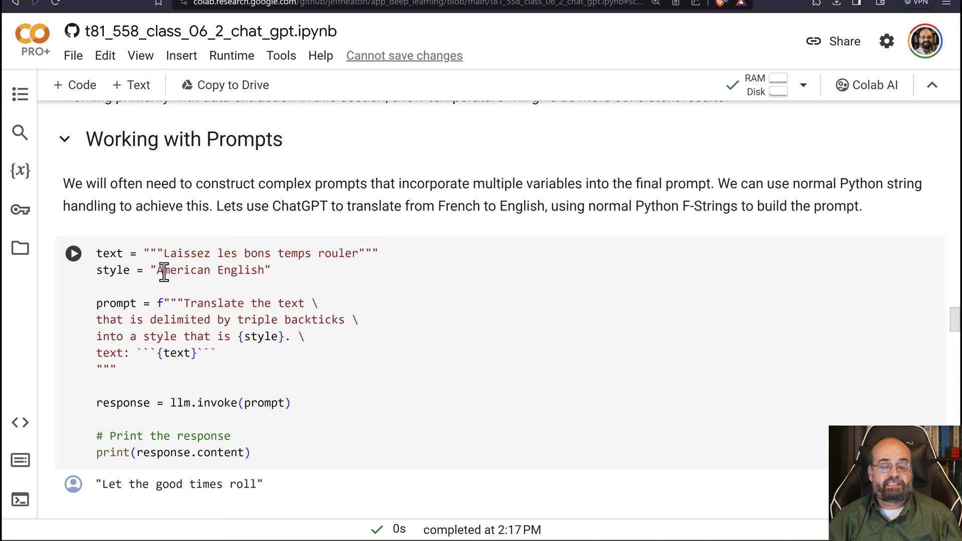
pyautogui.moveTo(172, 279)
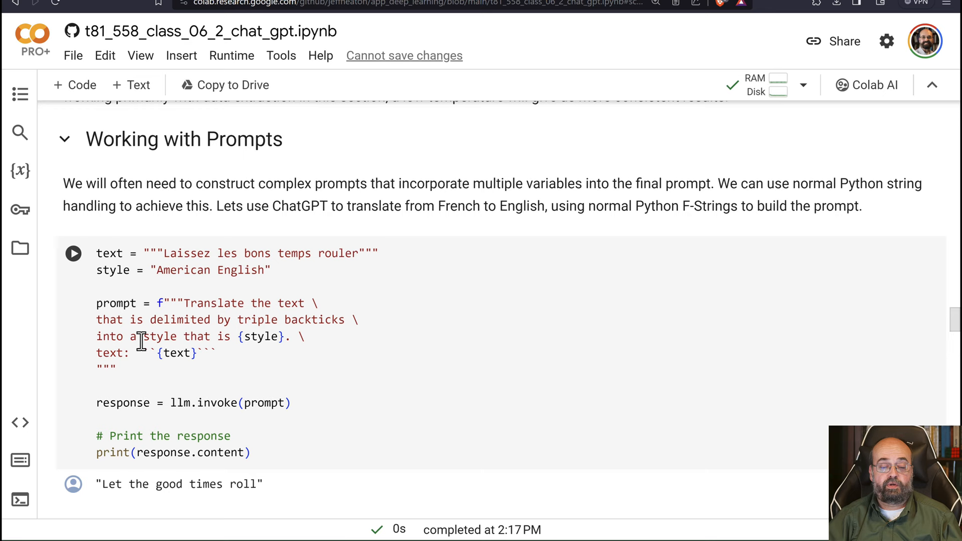
pyautogui.moveTo(230, 402)
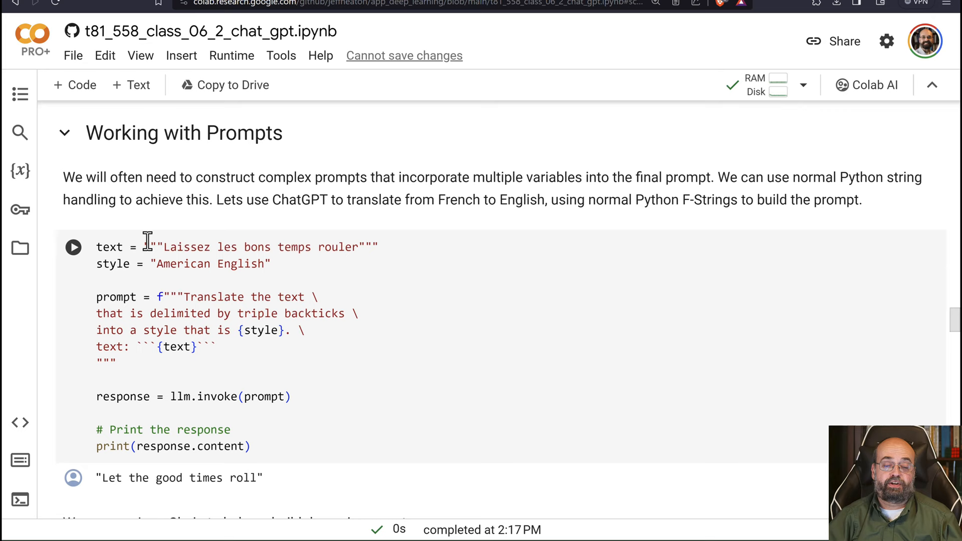
pyautogui.doubleClick(159, 297)
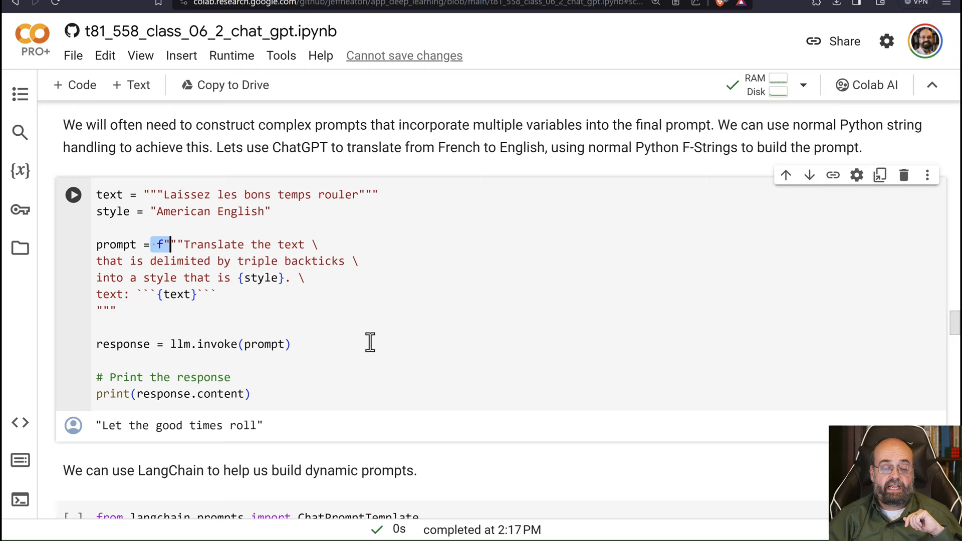
pyautogui.scroll(-3)
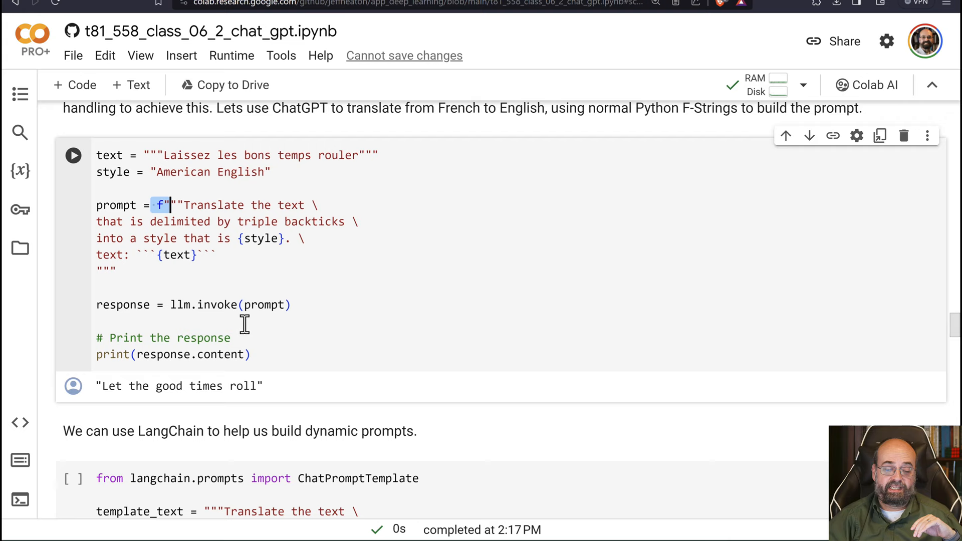
pyautogui.scroll(-3)
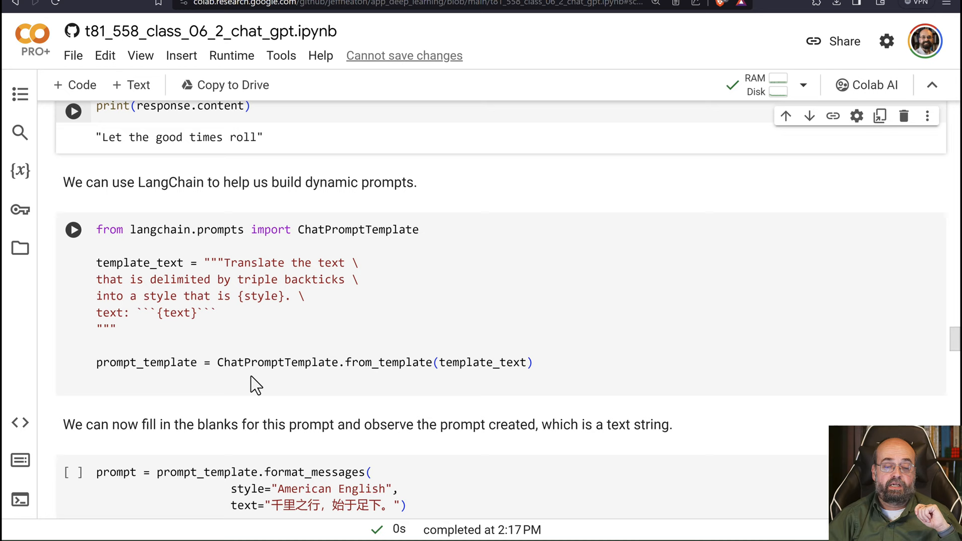
pyautogui.moveTo(227, 282)
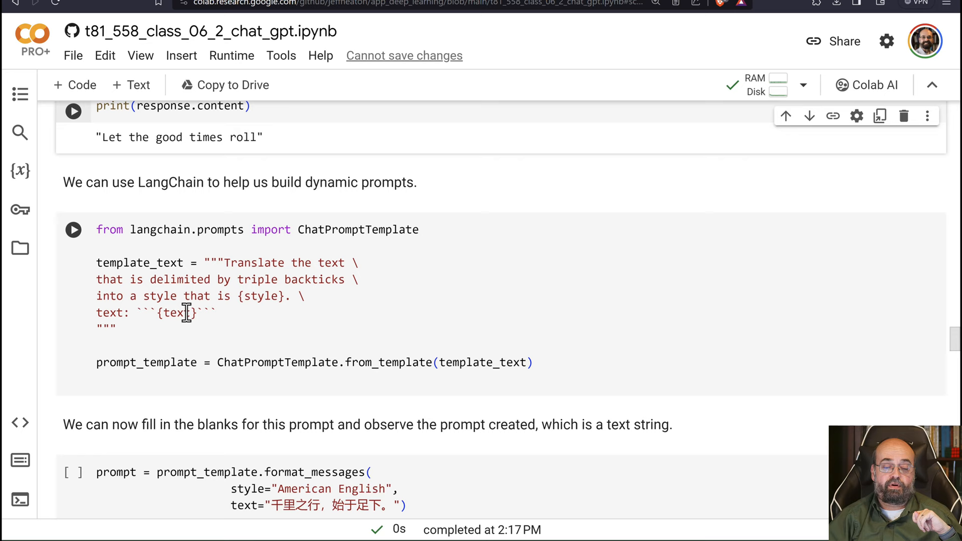
pyautogui.scroll(-3)
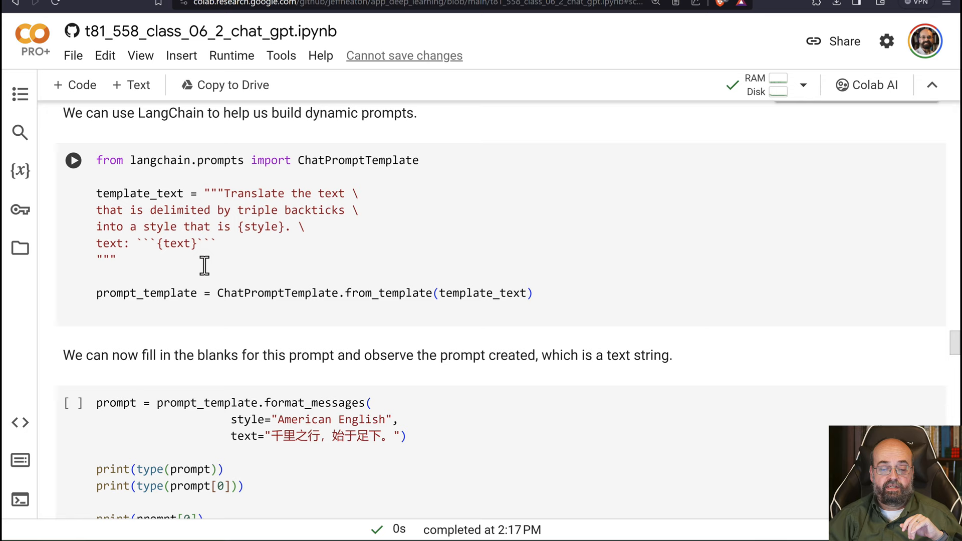
pyautogui.scroll(-3)
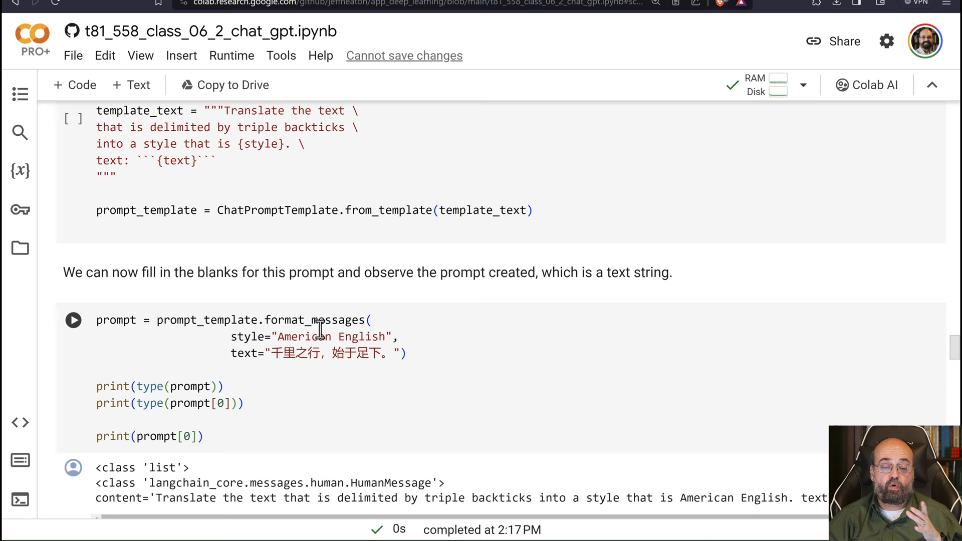
pyautogui.scroll(-3)
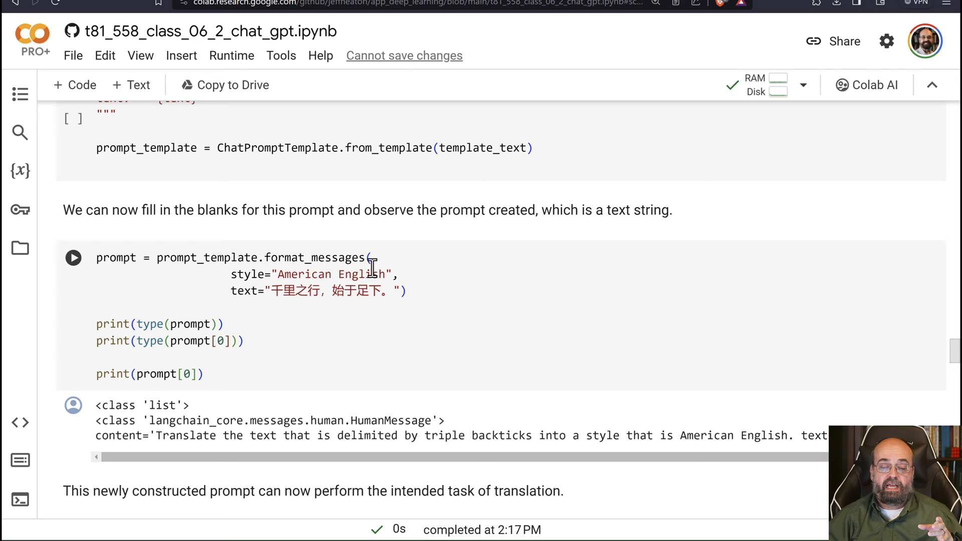
pyautogui.moveTo(446, 374)
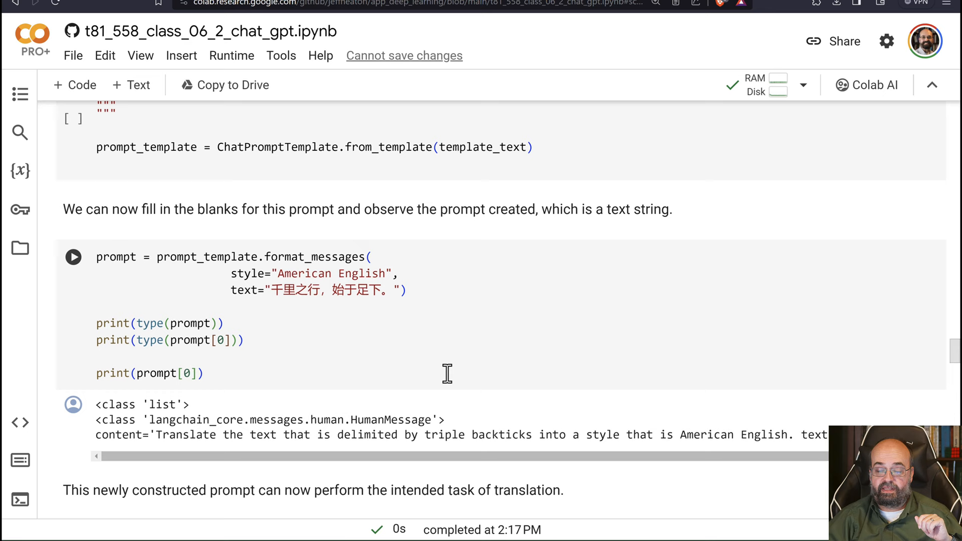
pyautogui.scroll(-3)
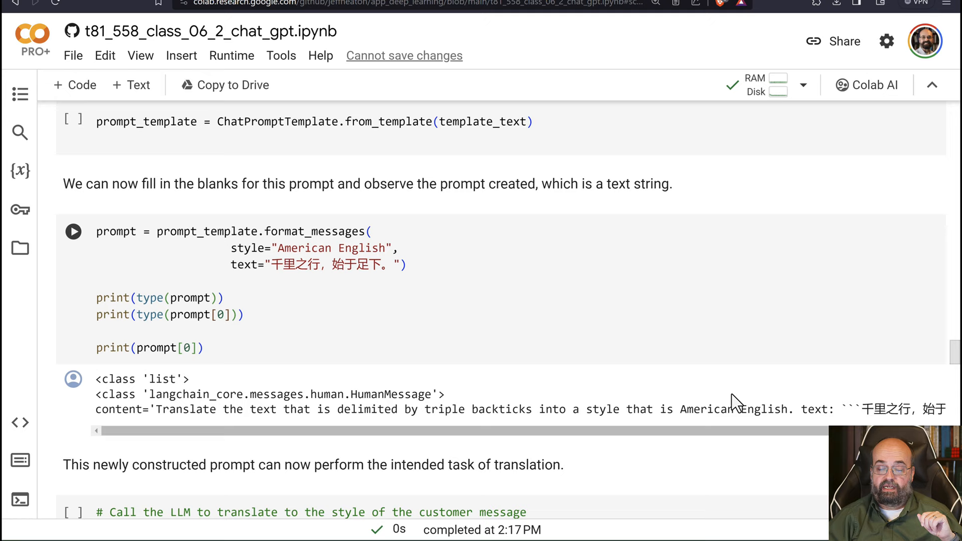
pyautogui.scroll(-3)
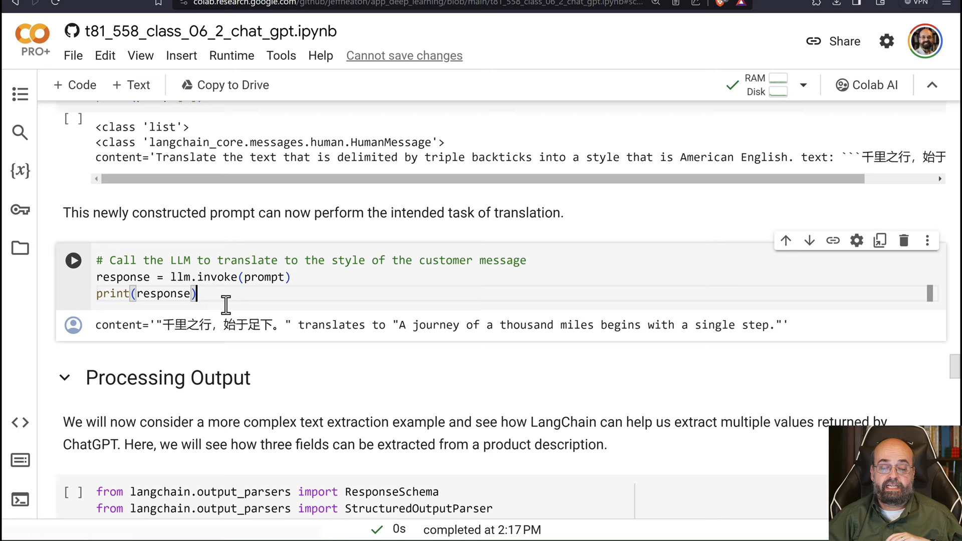
pyautogui.moveTo(158, 324)
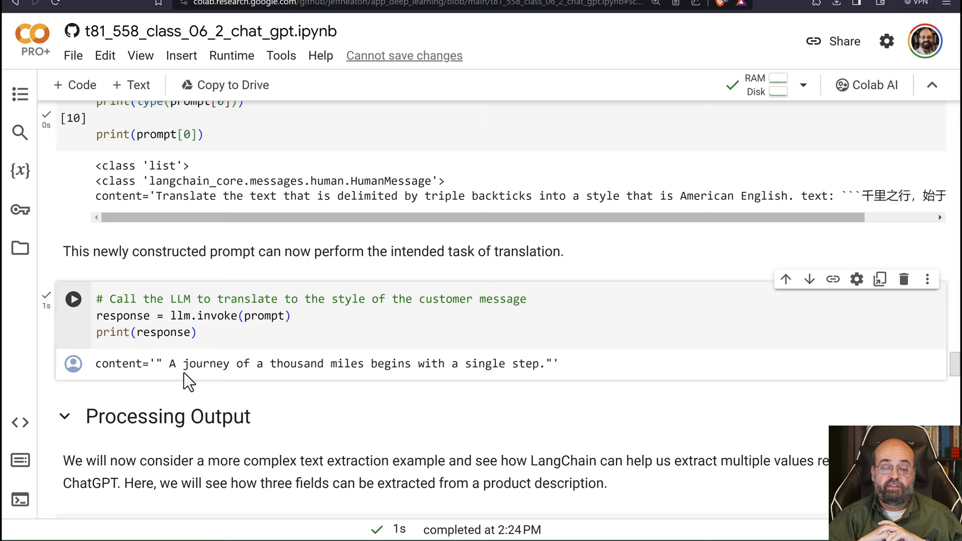
# Scroll past the English proverb translation to the Processing Output schema code.
pyautogui.scroll(-3)
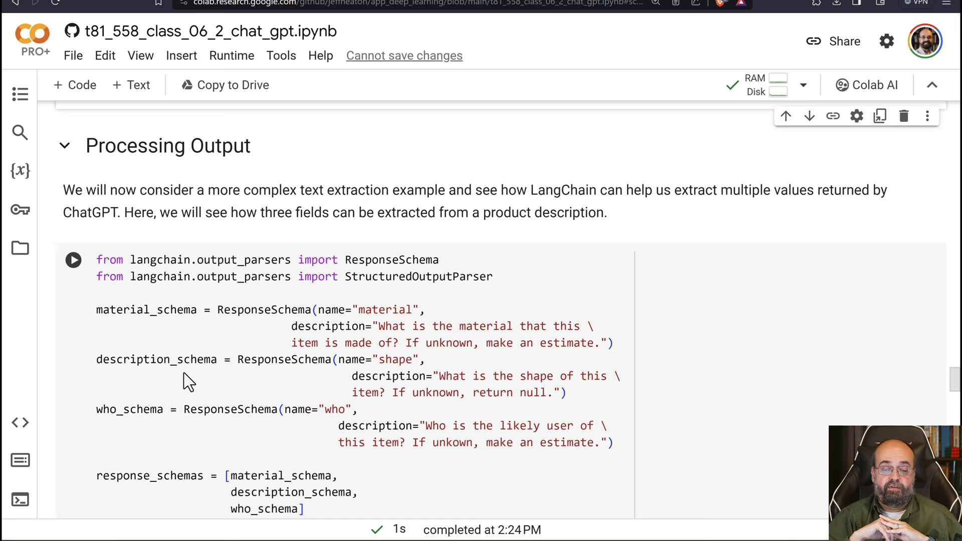
pyautogui.moveTo(376, 323)
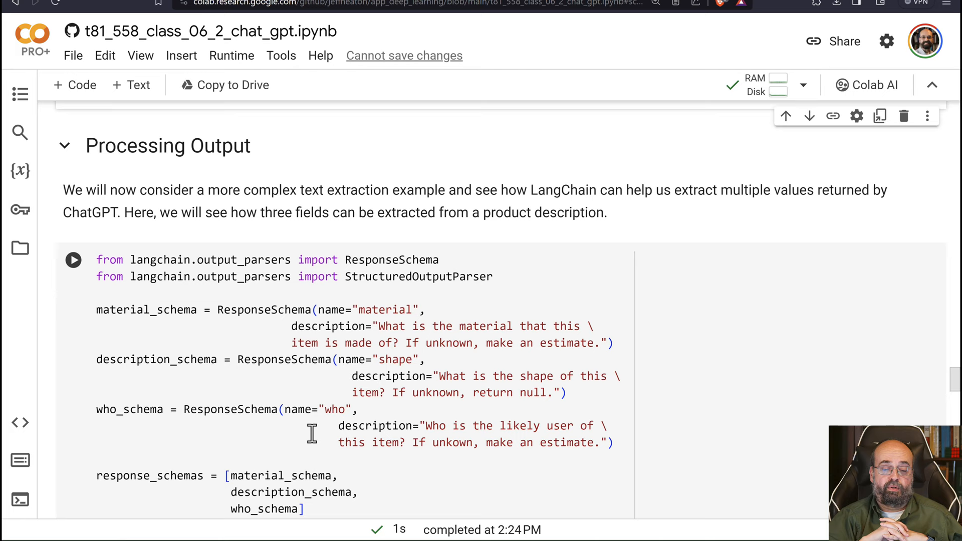
pyautogui.scroll(-3)
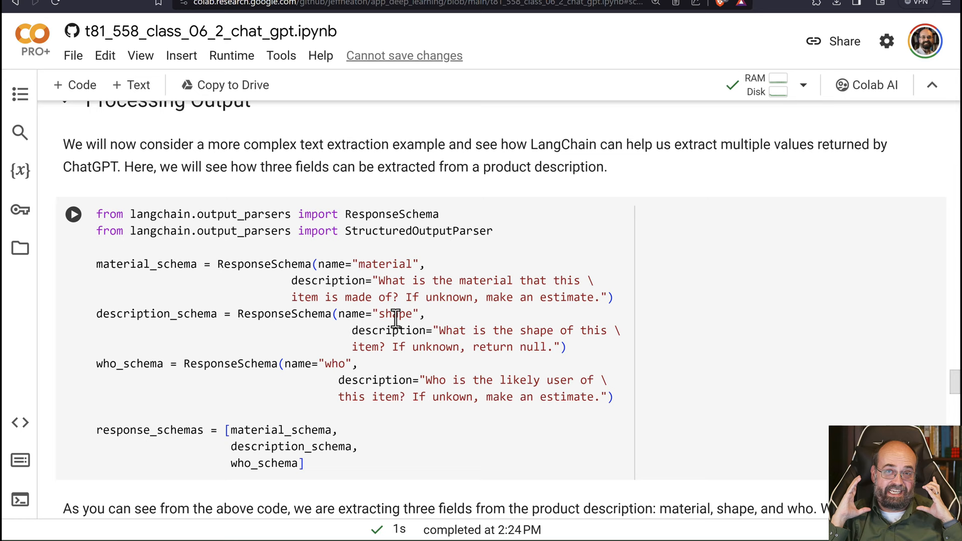
pyautogui.moveTo(374, 264)
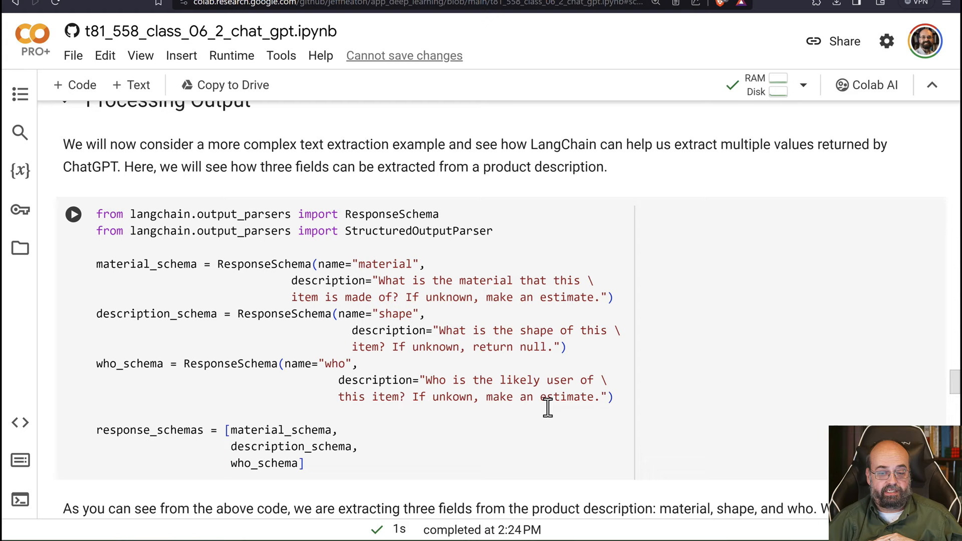
pyautogui.scroll(-3)
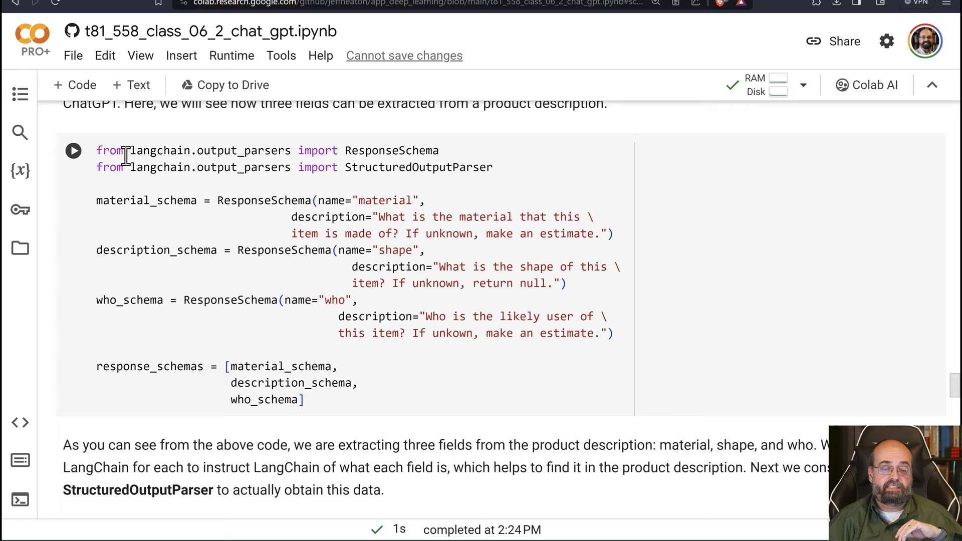
pyautogui.scroll(-3)
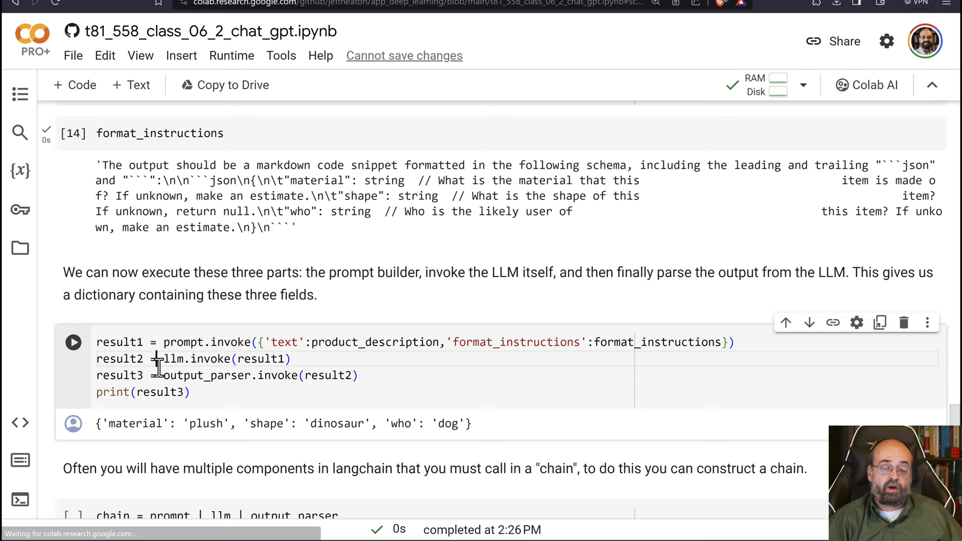
pyautogui.moveTo(103, 336)
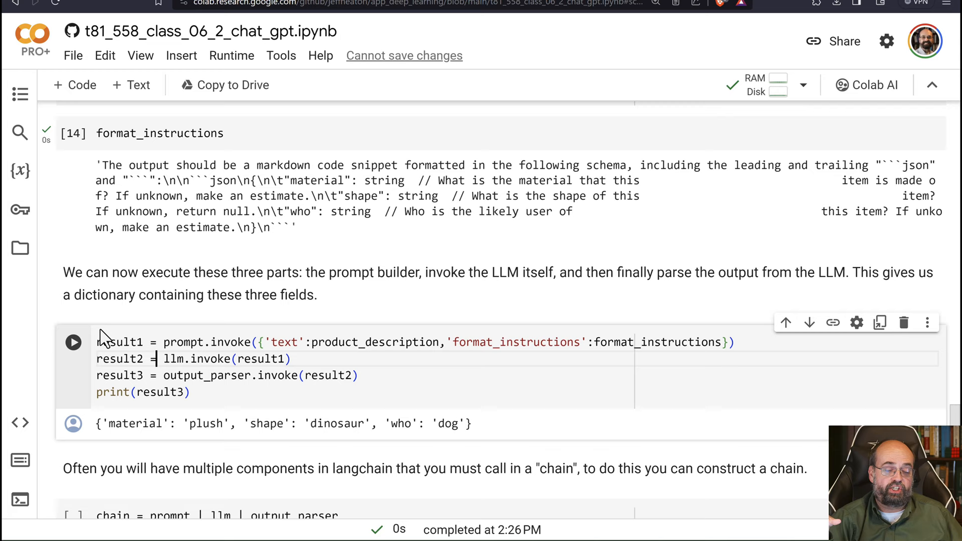
# Re-run the result1, result2, result3 cell that prints the plush dinosaur dictionary.
pyautogui.click(72, 342)
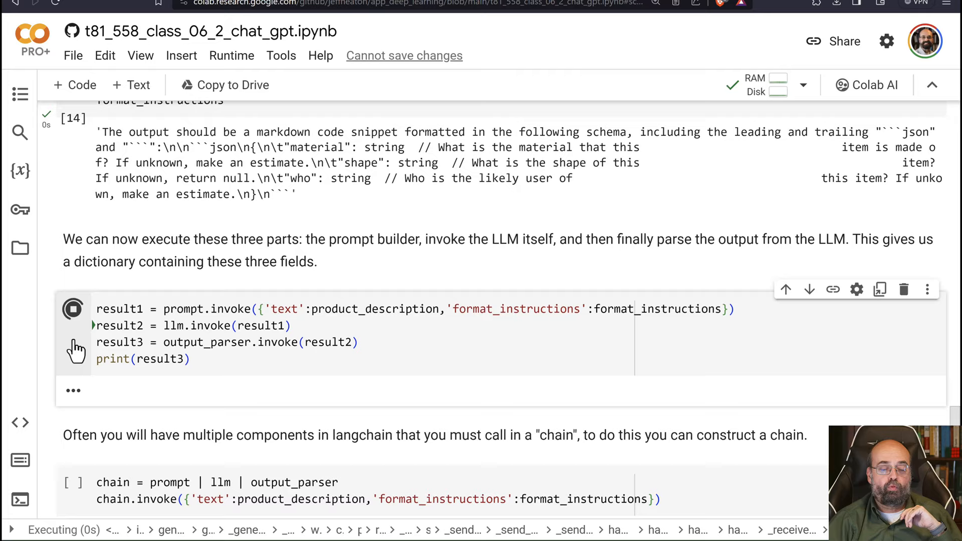
pyautogui.scroll(3)
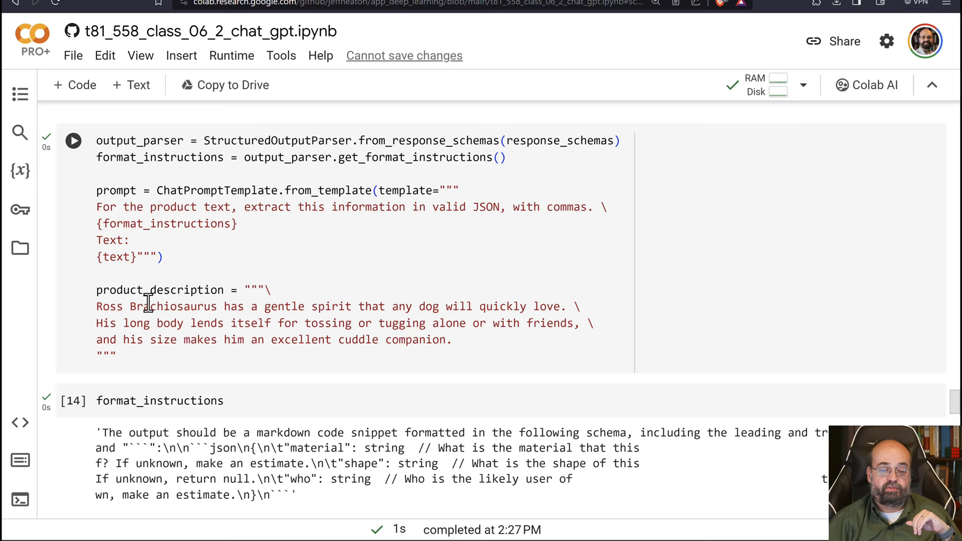
pyautogui.moveTo(401, 306)
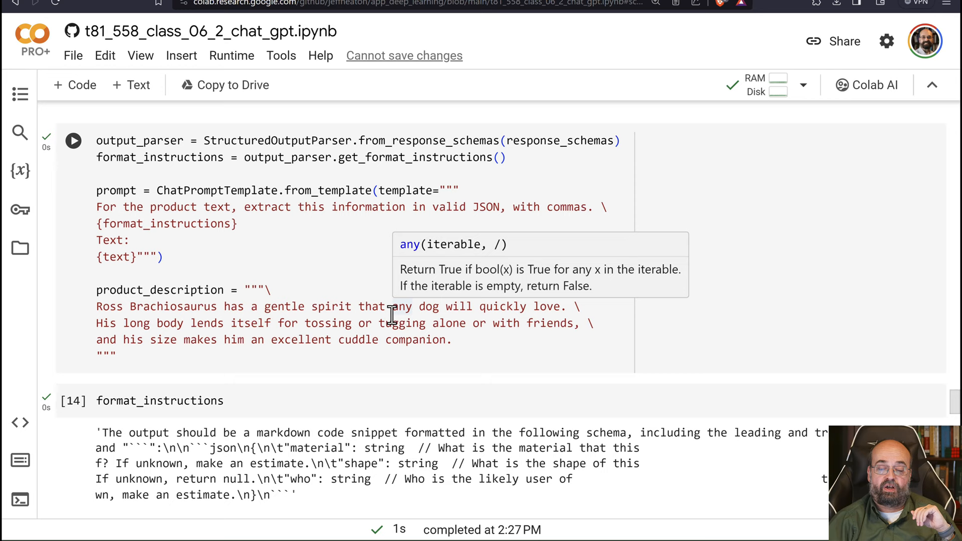
pyautogui.moveTo(137, 317)
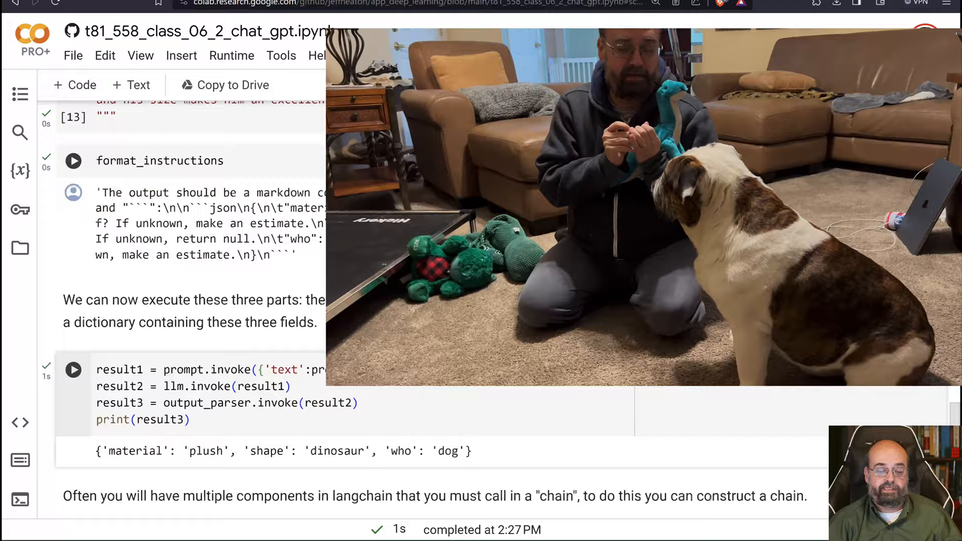
pyautogui.scroll(-3)
pyautogui.write('#')
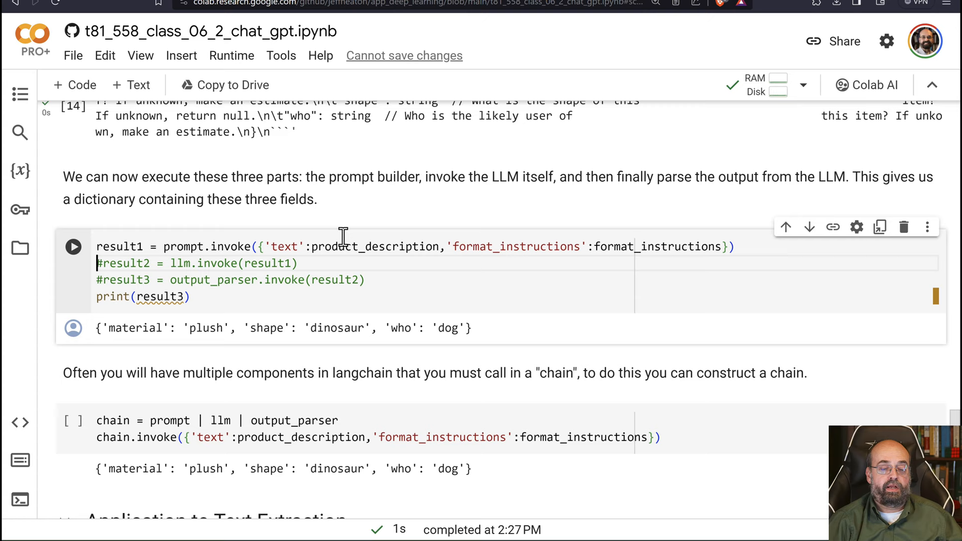
# Edit the three-step cell to comment out the result2 and result3 lines.
pyautogui.click(72, 246)
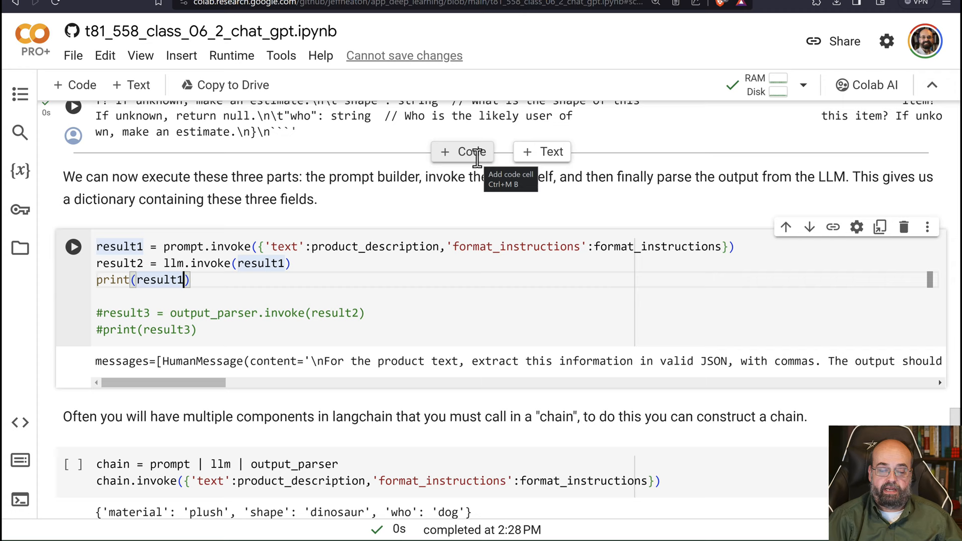
# Print result1 and the raw LLM output, then uncomment all lines in the three-step cell.
pyautogui.click(72, 246)
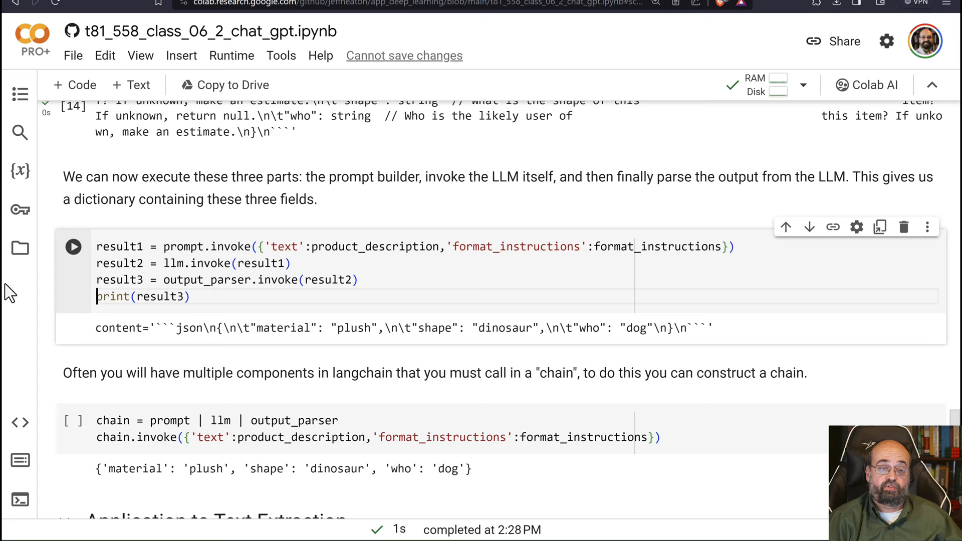
pyautogui.click(72, 246)
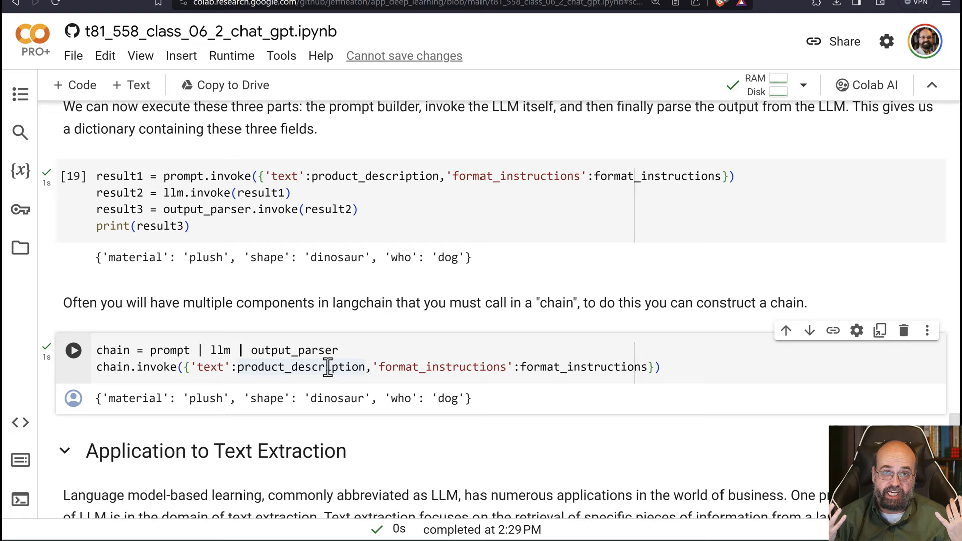
pyautogui.scroll(-3)
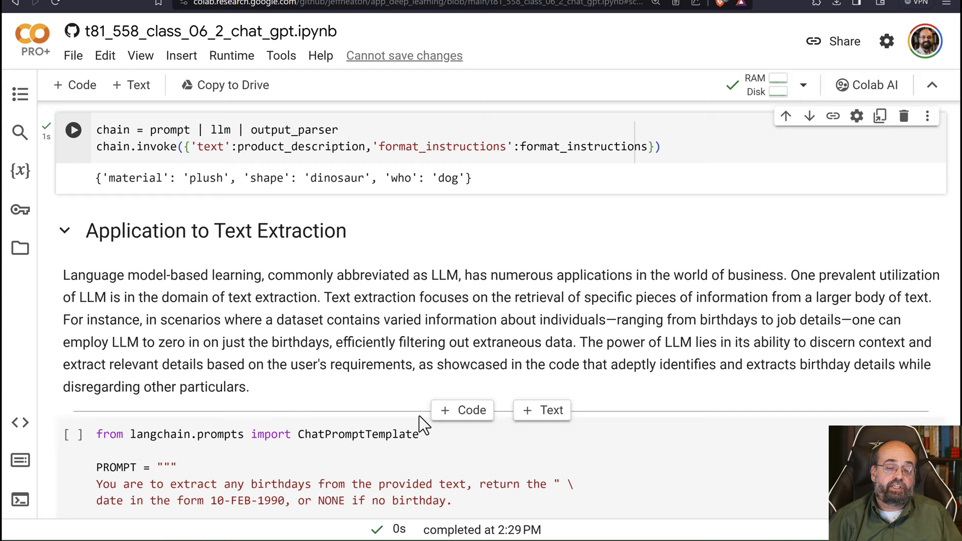
# Scroll through the 14-JUN-1995 extraction output to the ten birthday strings.
pyautogui.scroll(-3)
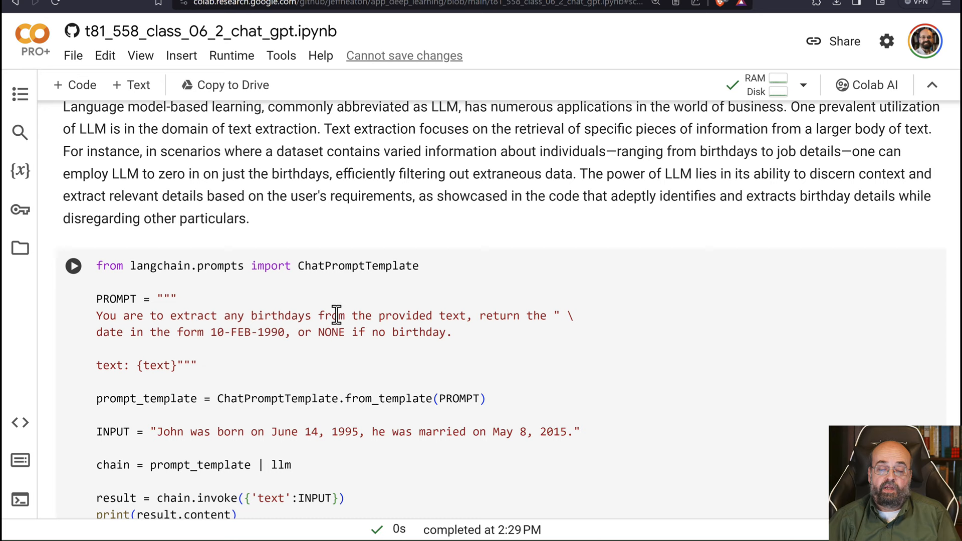
pyautogui.moveTo(294, 331)
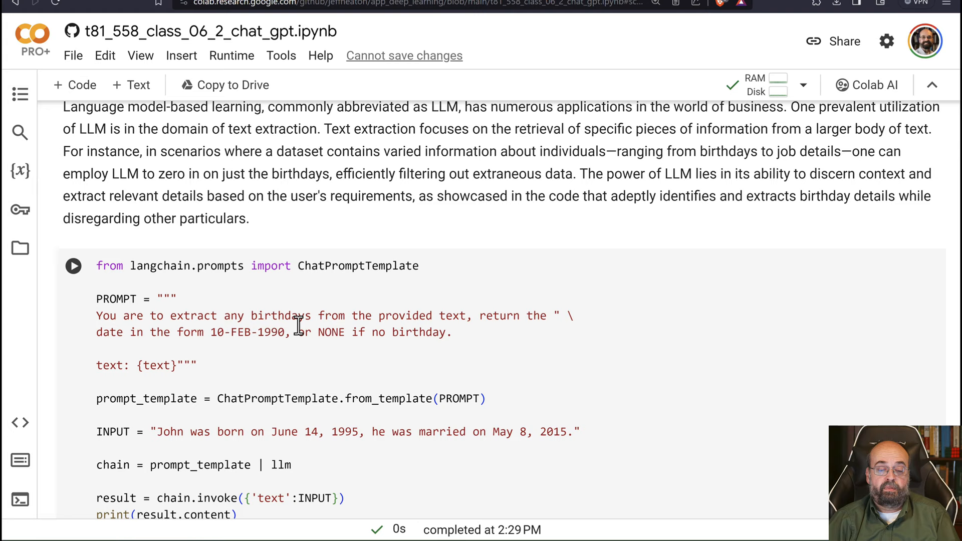
pyautogui.scroll(-3)
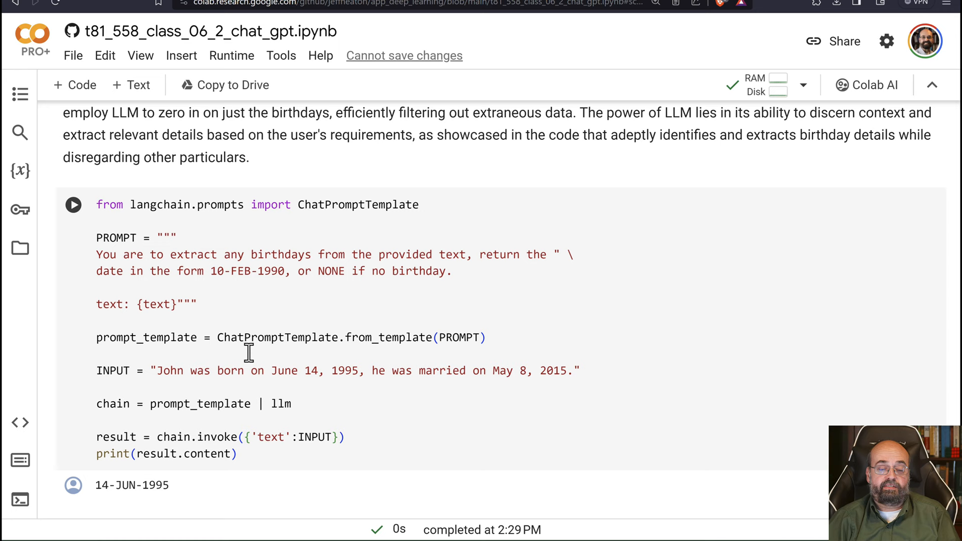
pyautogui.moveTo(171, 369)
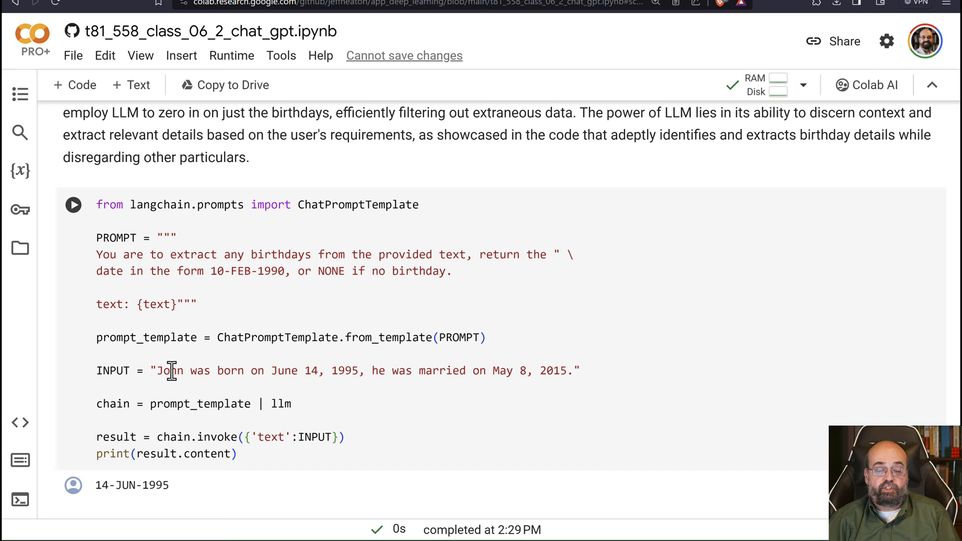
pyautogui.moveTo(612, 374)
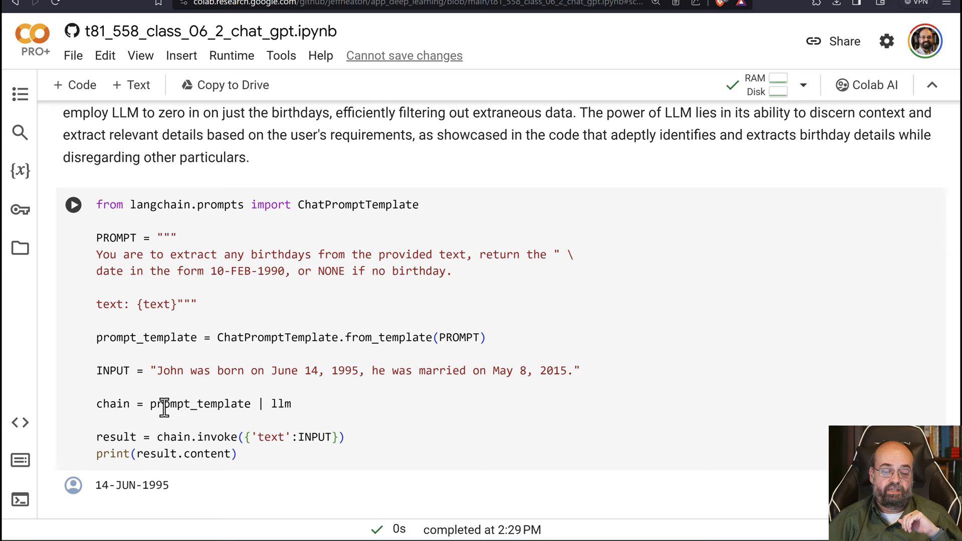
pyautogui.scroll(-3)
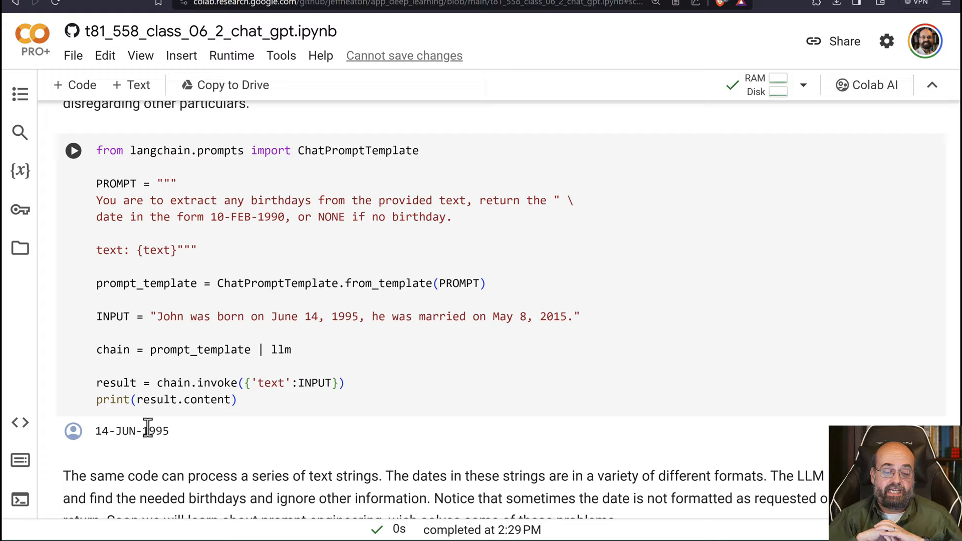
pyautogui.scroll(-3)
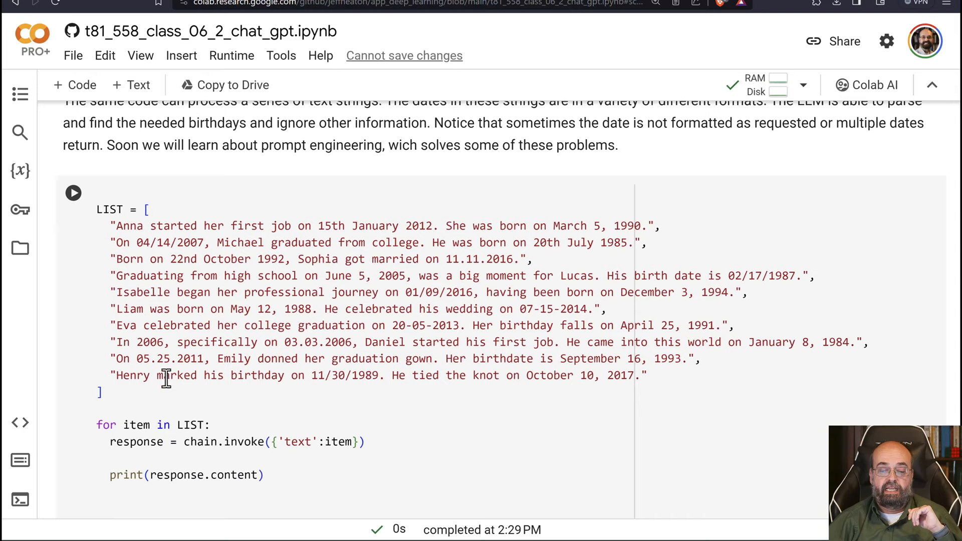
# Select the wrongly formatted 02/17/1987 date in the ten-birthday output.
pyautogui.scroll(-3)
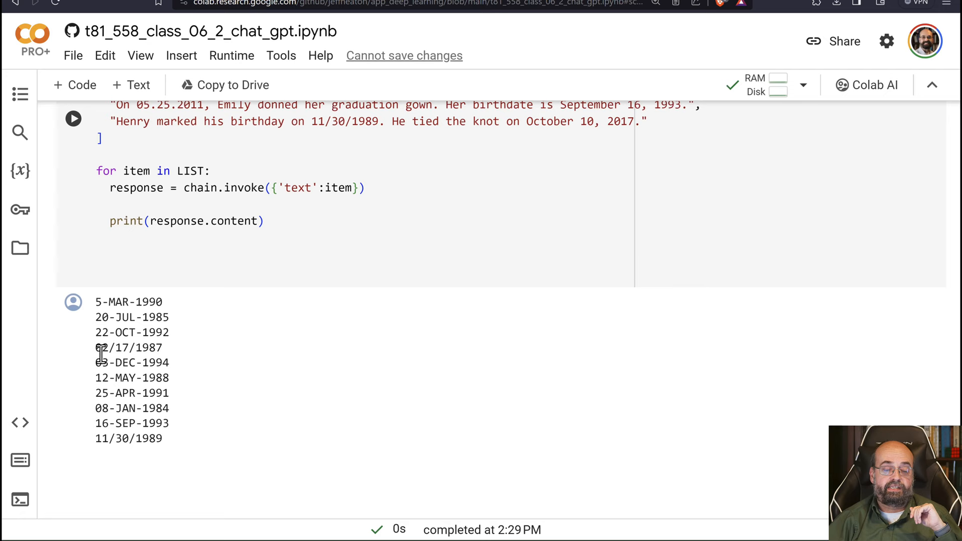
pyautogui.doubleClick(127, 347)
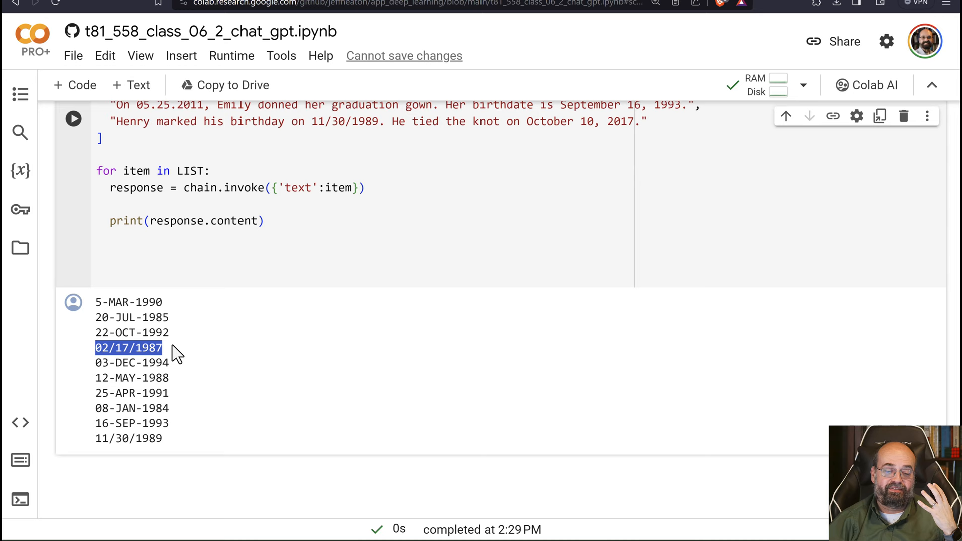
pyautogui.moveTo(109, 361)
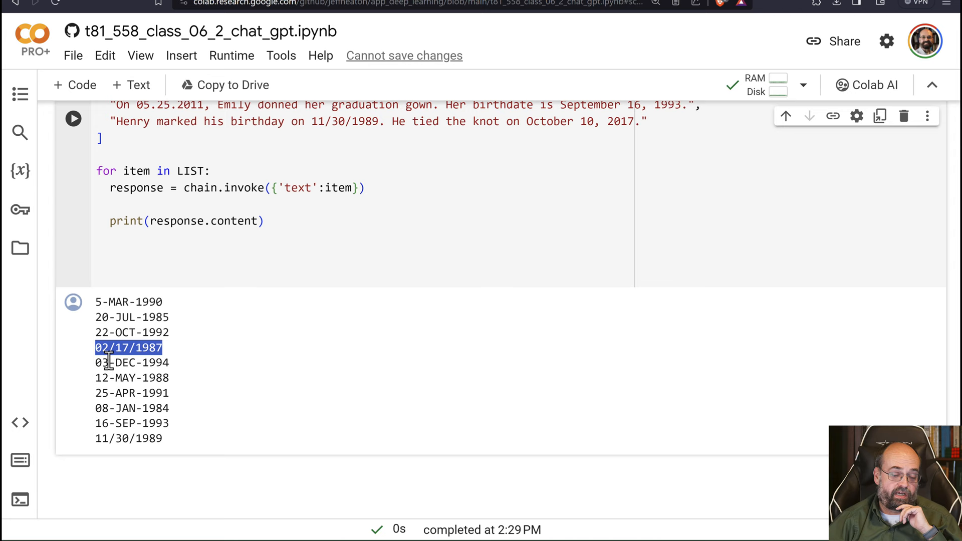